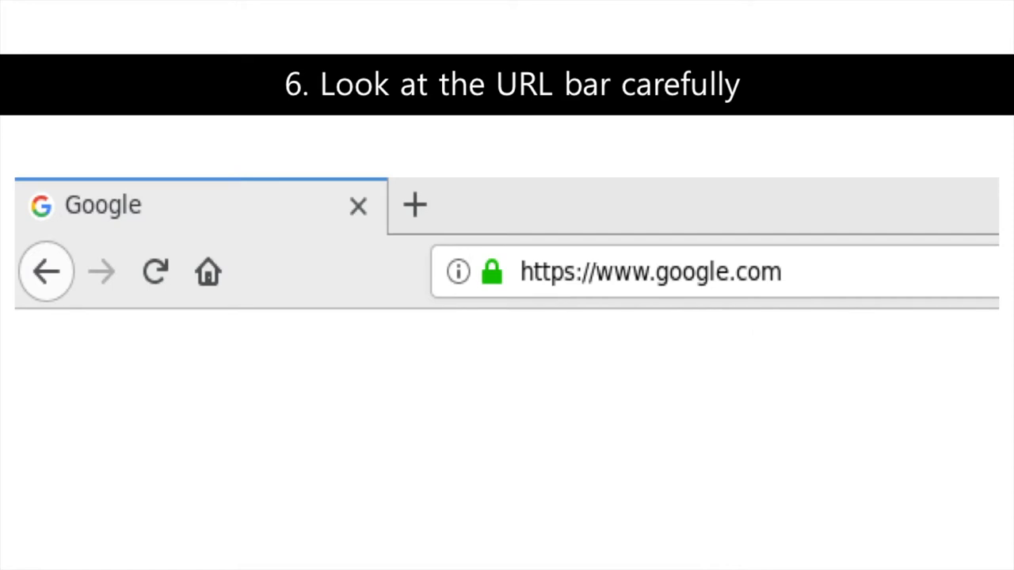
left_click(491, 273)
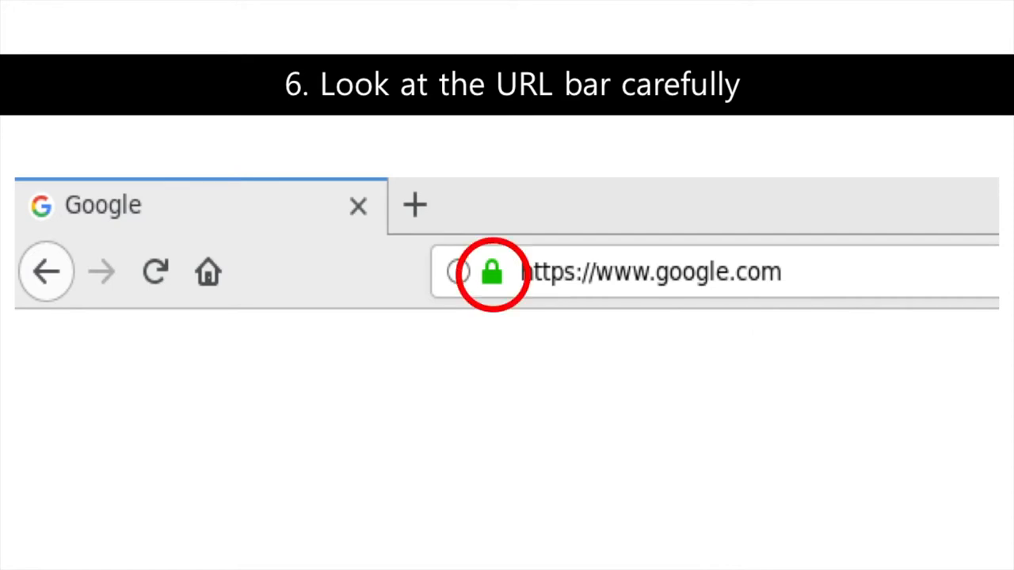